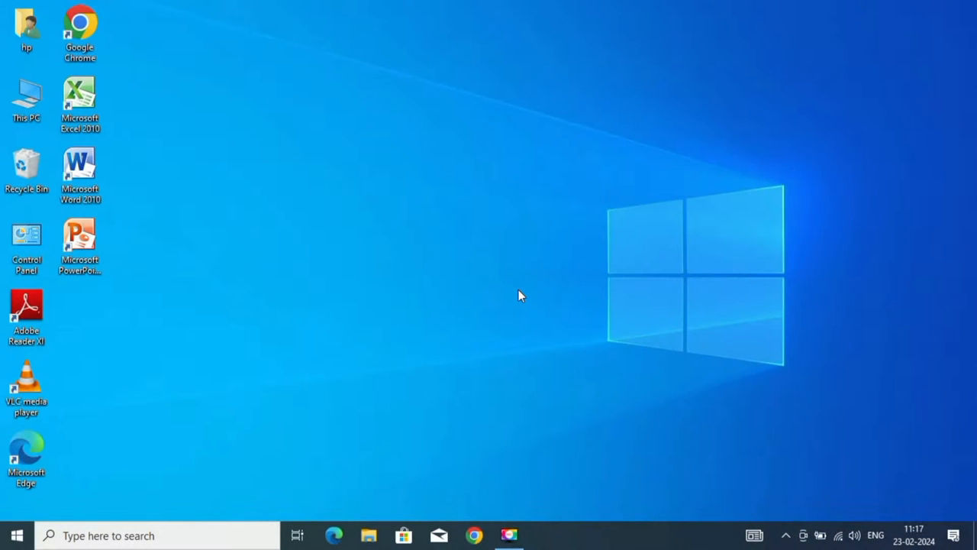
- View the installed devices in Computer Management, then close it
{"action": "right_click", "coordinate": [26, 99]}
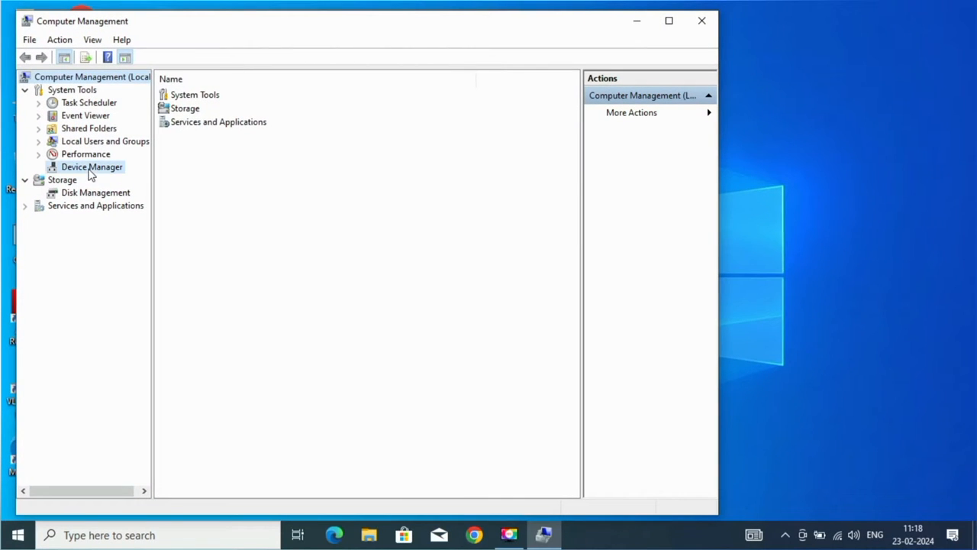
{"action": "left_click", "coordinate": [92, 166]}
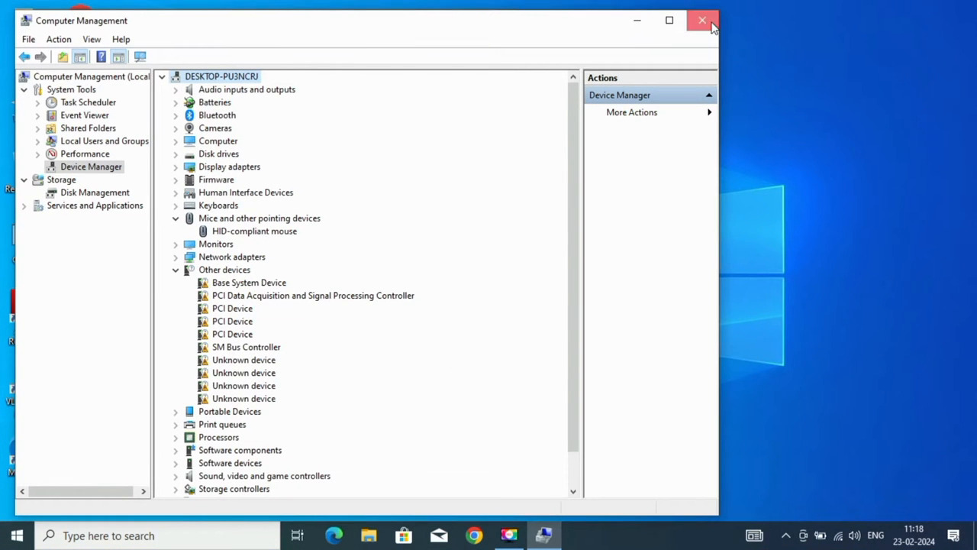
{"action": "left_click", "coordinate": [702, 20]}
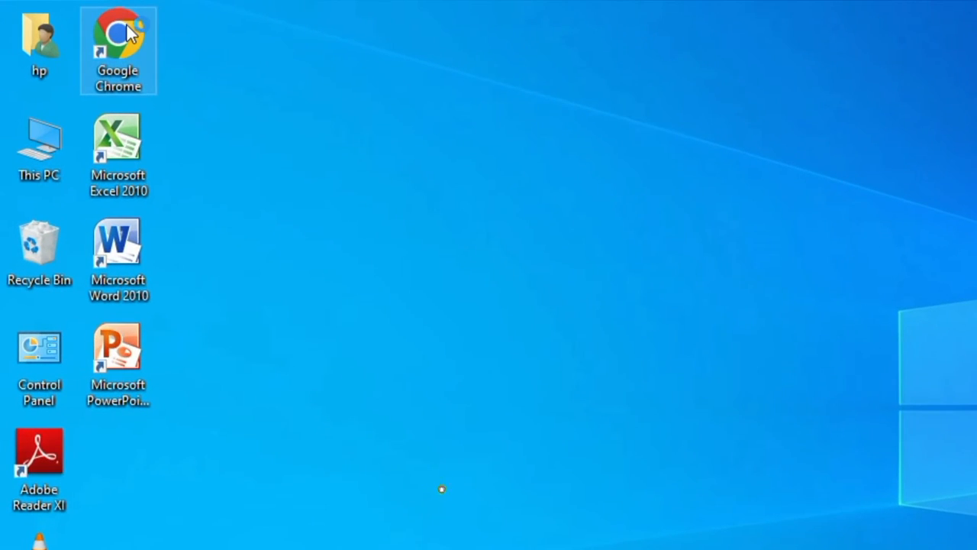
- Launch Chrome, search 'hp support', and open the official HP Support site
{"action": "double_click", "coordinate": [118, 50]}
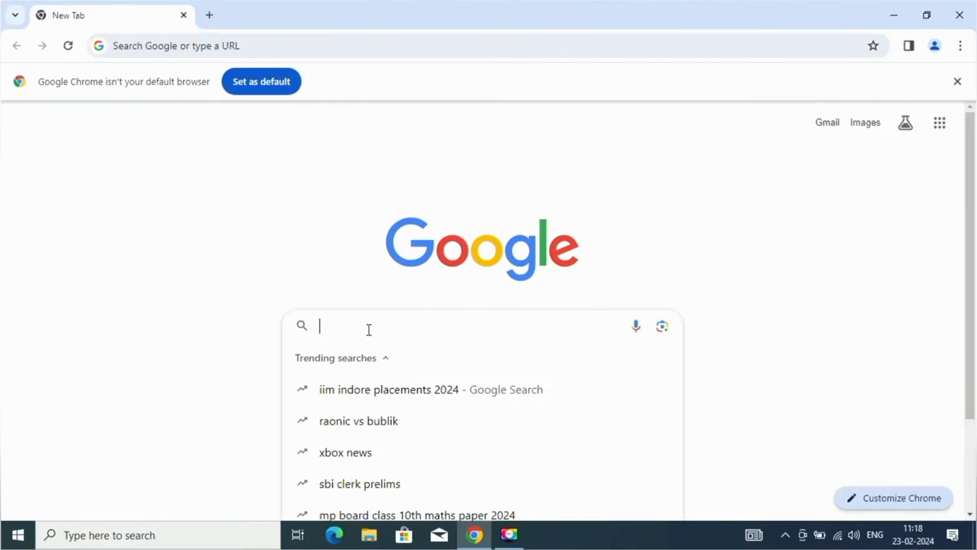
{"action": "type", "text": "hp support"}
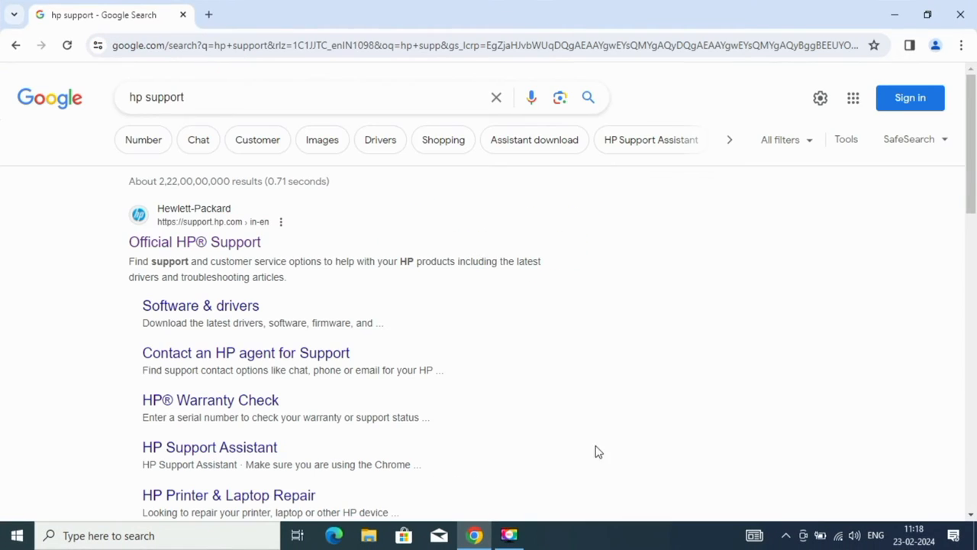
{"action": "mouse_move", "coordinate": [256, 246]}
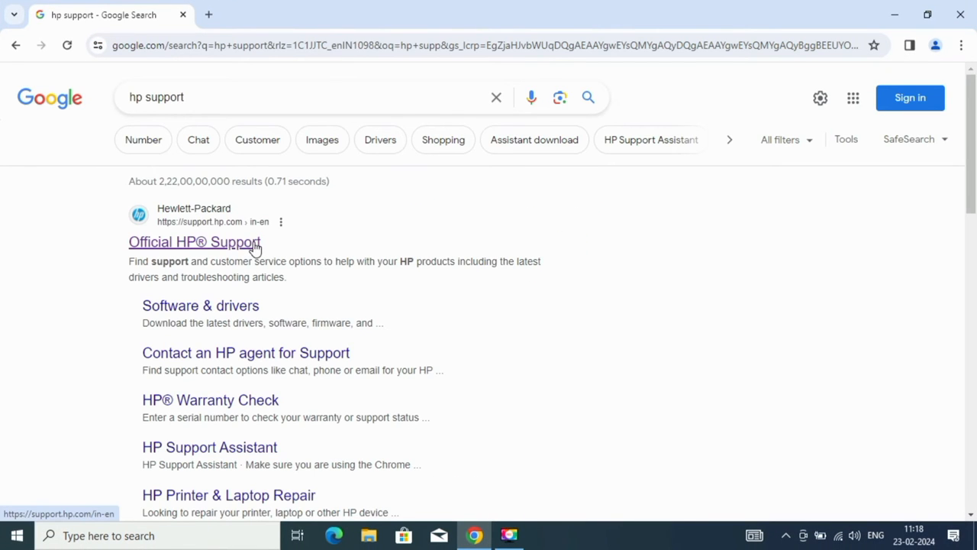
{"action": "left_click", "coordinate": [194, 242]}
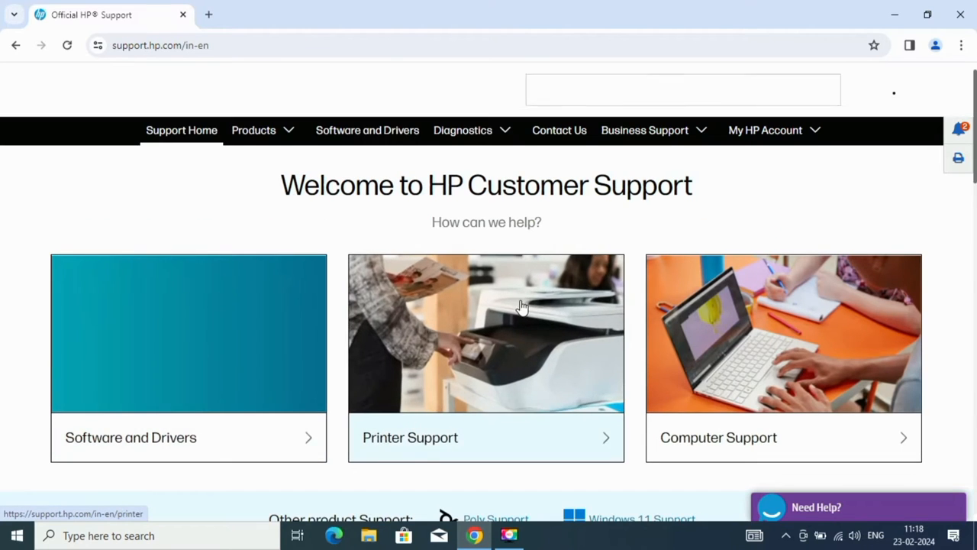
- Search for 'hp 240 g8' and open the HP 240 G8 Notebook PC product page
{"action": "scroll", "scroll_direction": "down", "scroll_amount": 3}
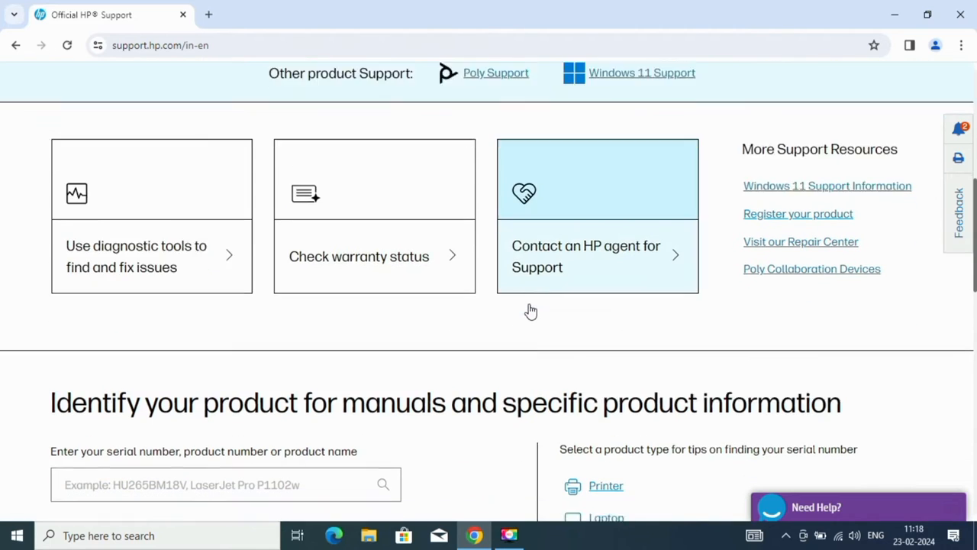
{"action": "scroll", "scroll_direction": "down", "scroll_amount": 3}
{"action": "type", "text": "hp 2"}
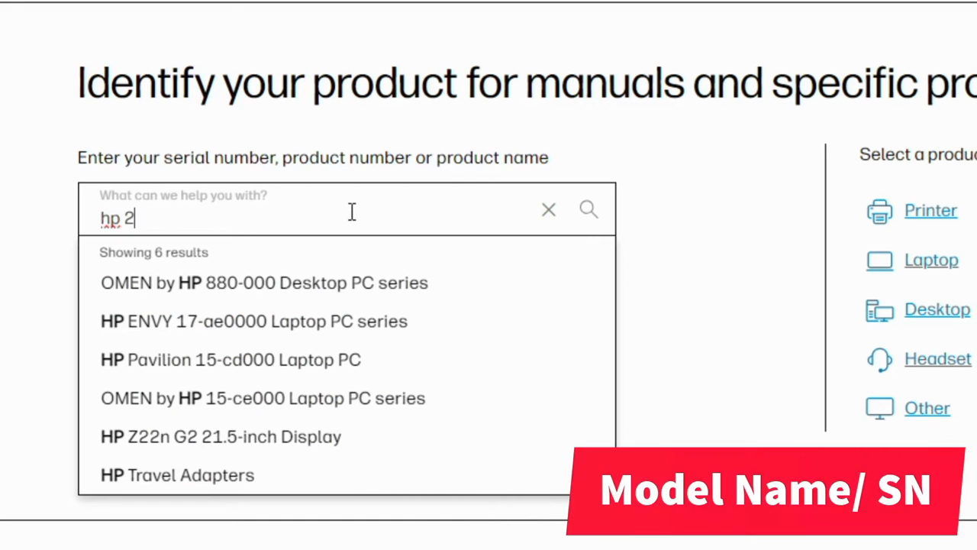
{"action": "type", "text": "40"}
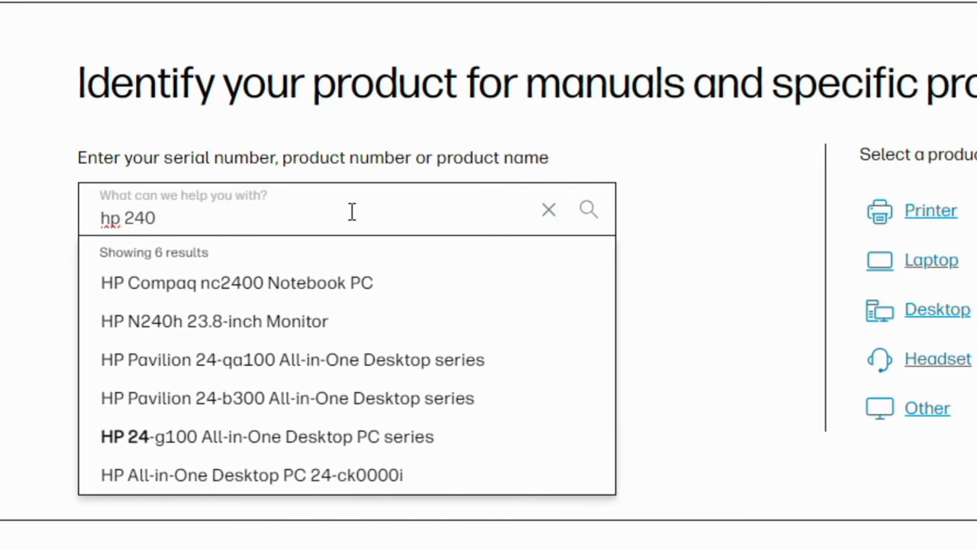
{"action": "type", "text": "g8"}
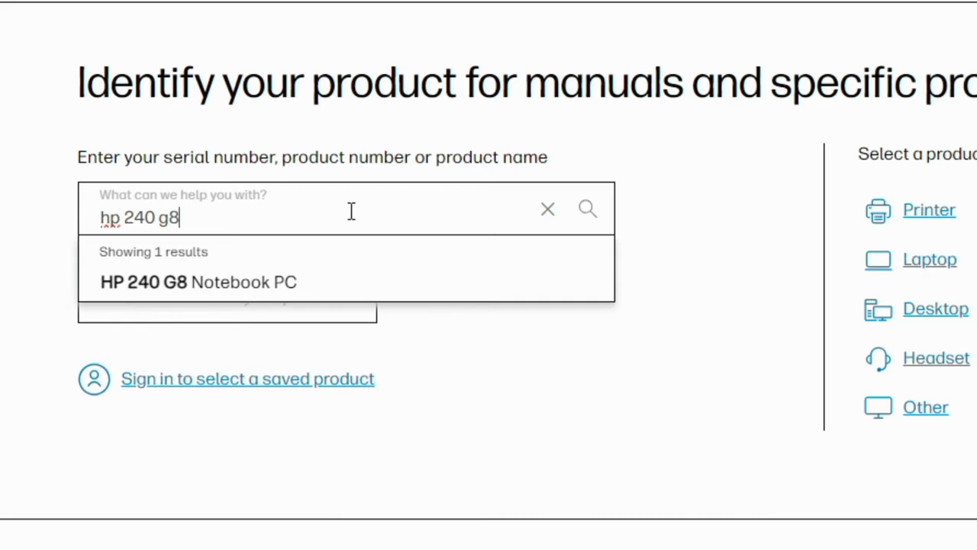
{"action": "left_click", "coordinate": [198, 281]}
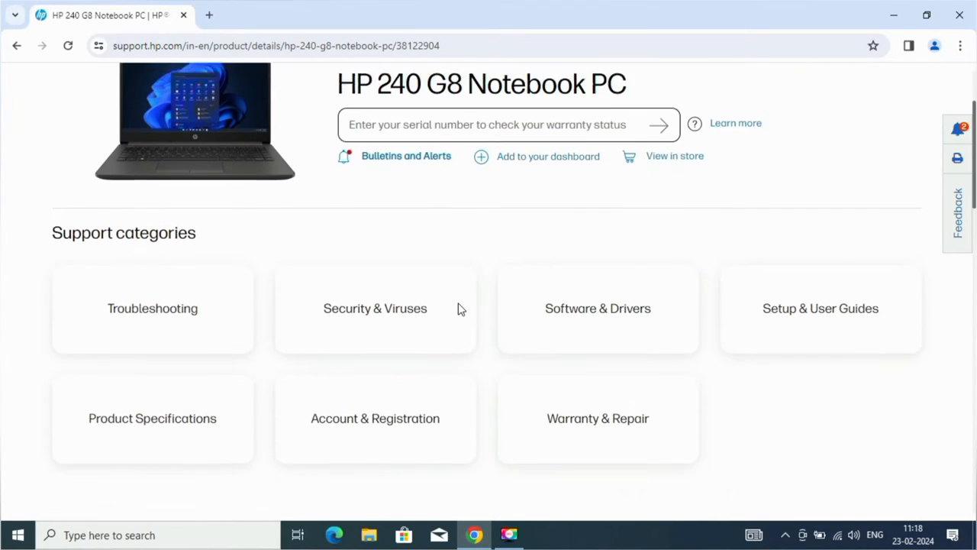
- Open Software & Drivers and choose Windows 10 Version 20H2 (64-bit) as the operating system
{"action": "left_click", "coordinate": [598, 307]}
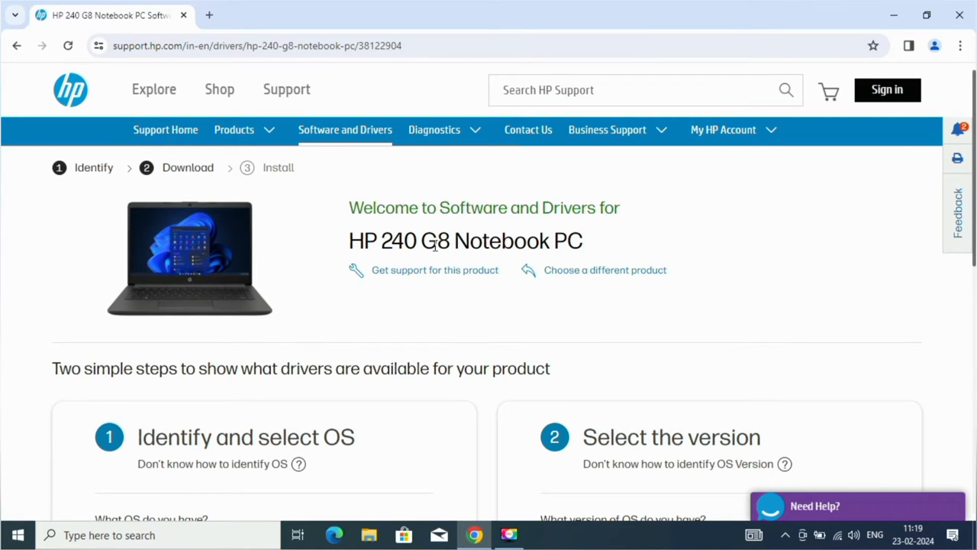
{"action": "left_click", "coordinate": [313, 325]}
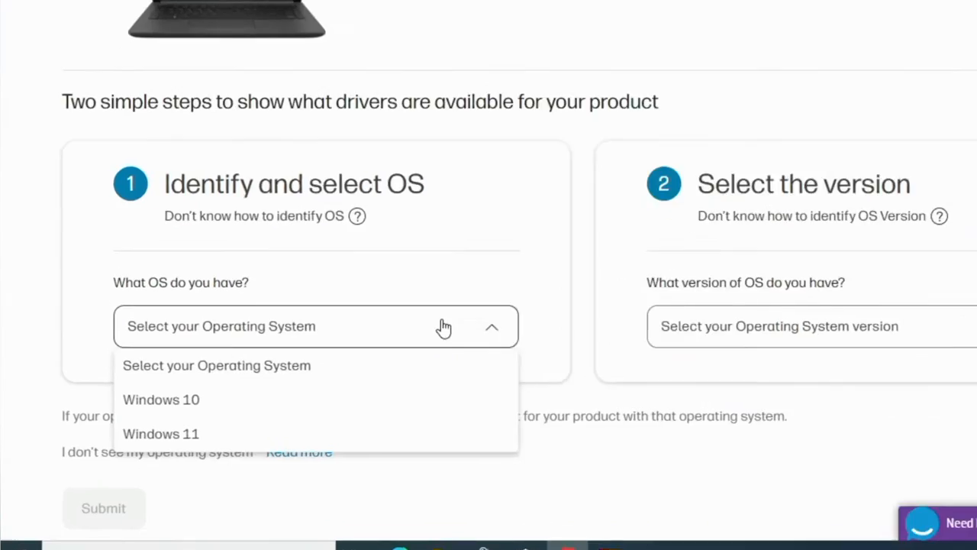
{"action": "left_click", "coordinate": [161, 398]}
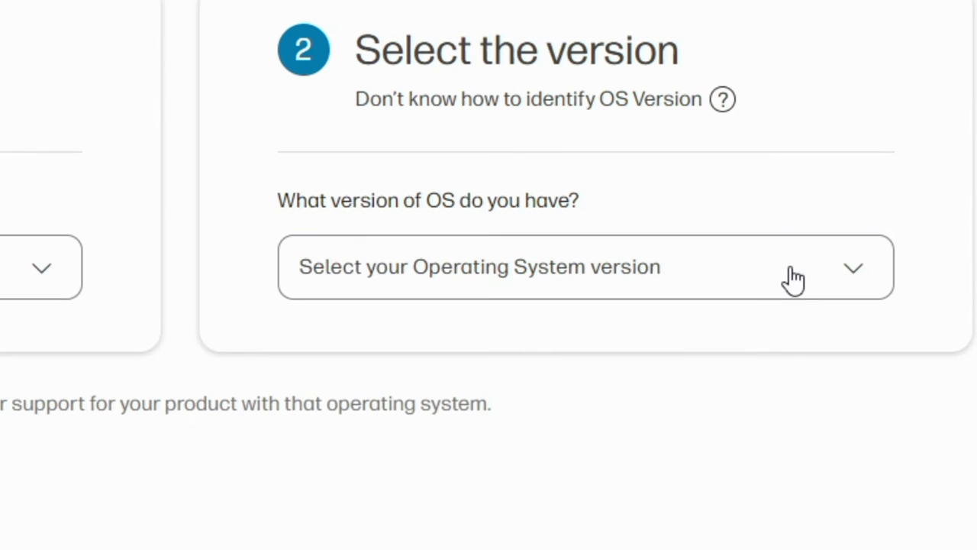
{"action": "left_click", "coordinate": [586, 267]}
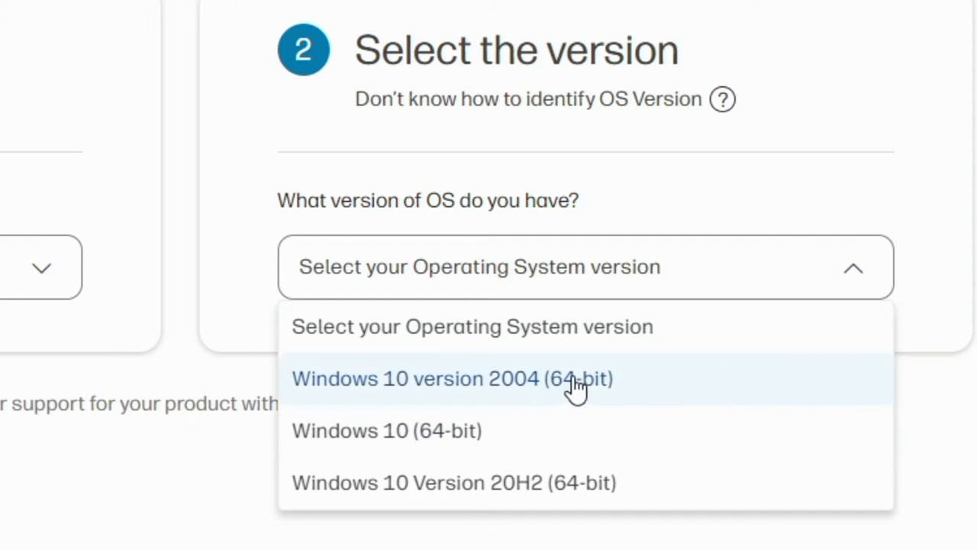
{"action": "mouse_move", "coordinate": [622, 482]}
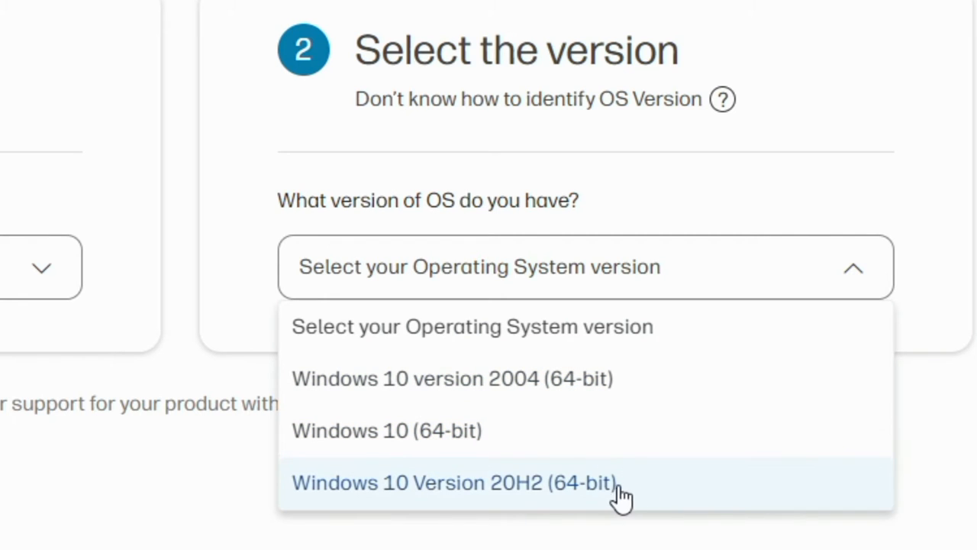
{"action": "left_click", "coordinate": [453, 482]}
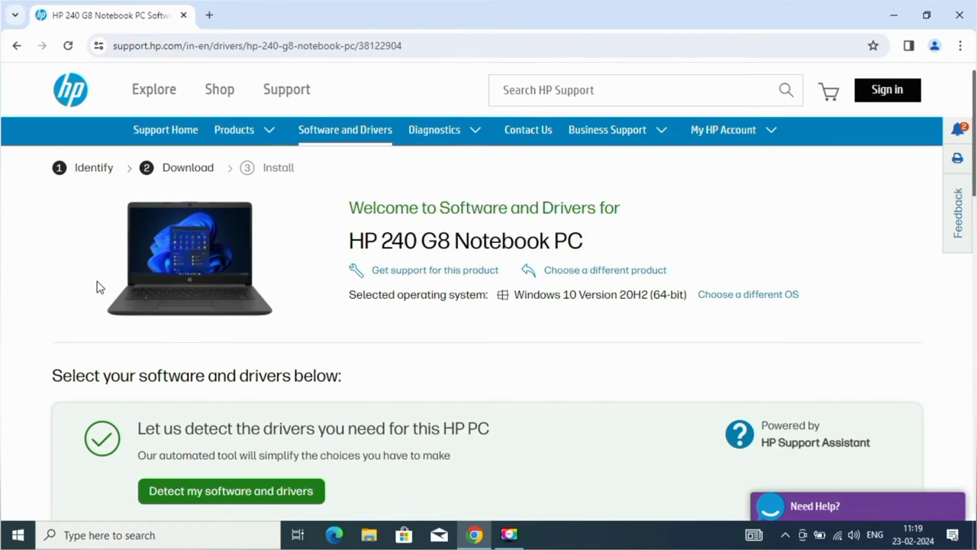
- Expand the Driver-Chipset list and download Intel Serial IO Driver - Tiger Lake
{"action": "scroll", "scroll_direction": "down", "scroll_amount": 3}
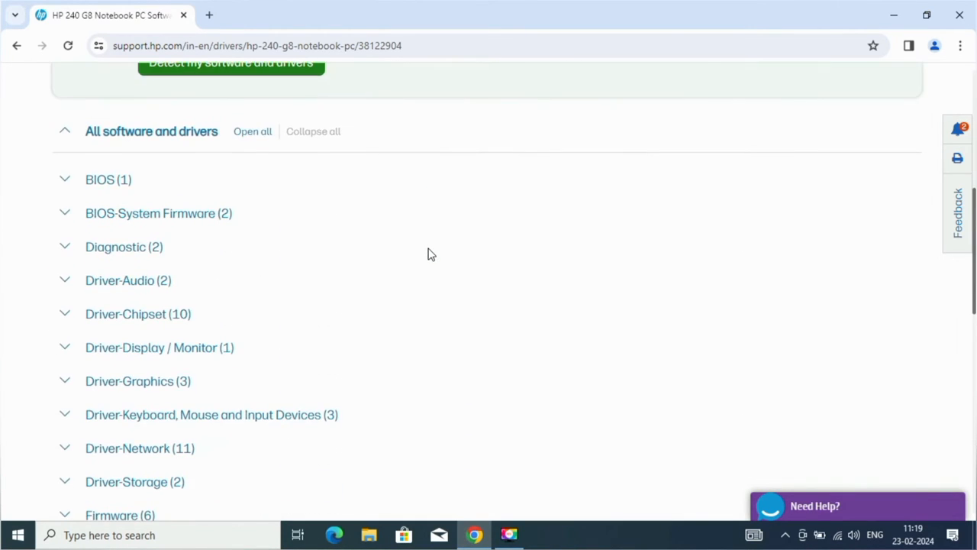
{"action": "scroll", "scroll_direction": "down", "scroll_amount": 3}
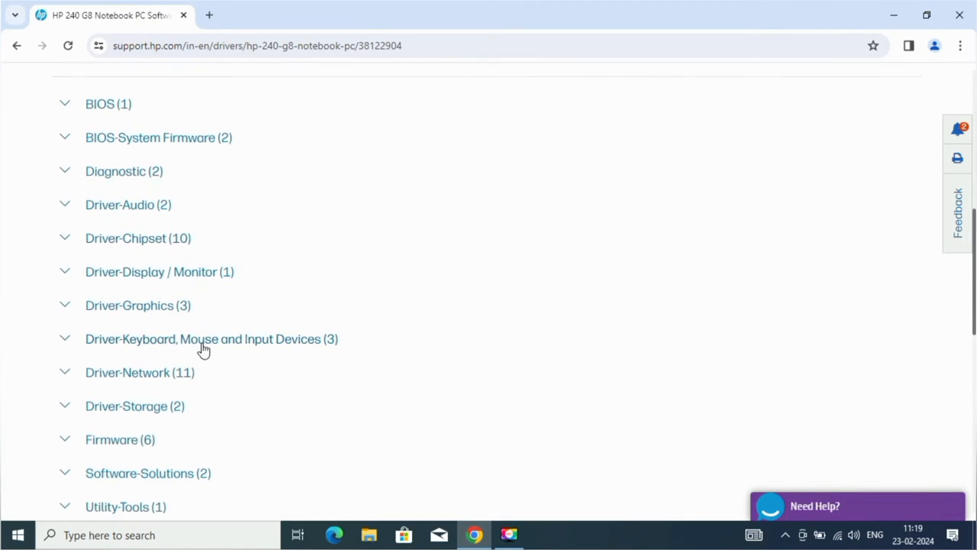
{"action": "left_click", "coordinate": [212, 339]}
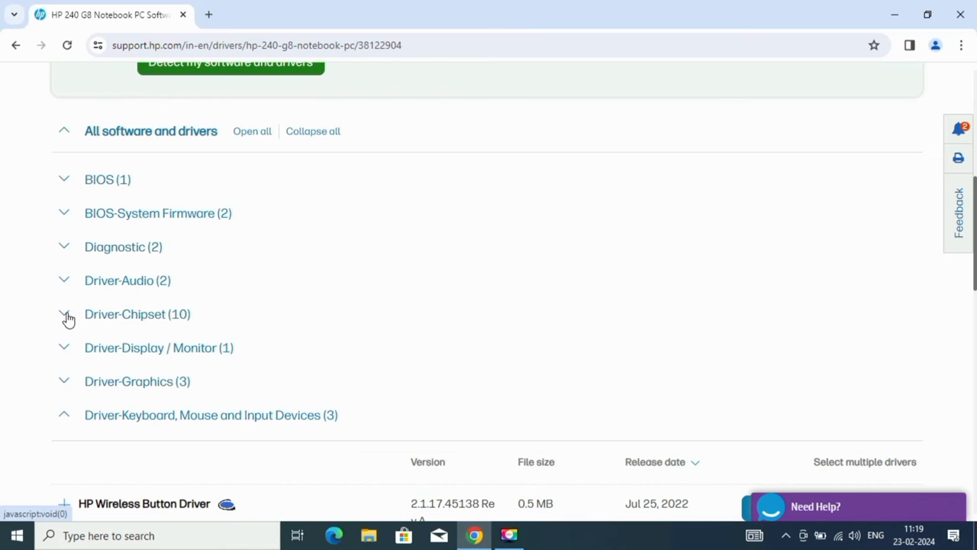
{"action": "left_click", "coordinate": [63, 314]}
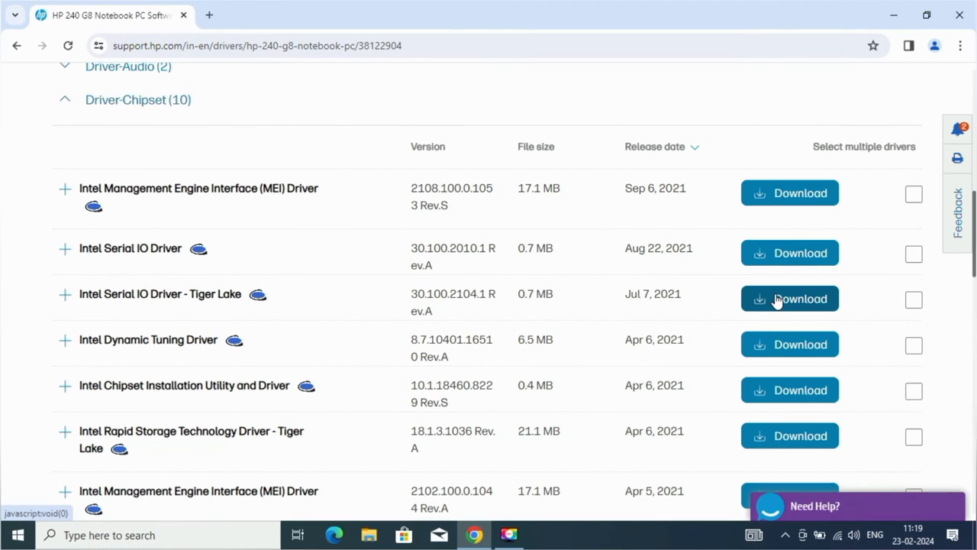
{"action": "left_click", "coordinate": [789, 299]}
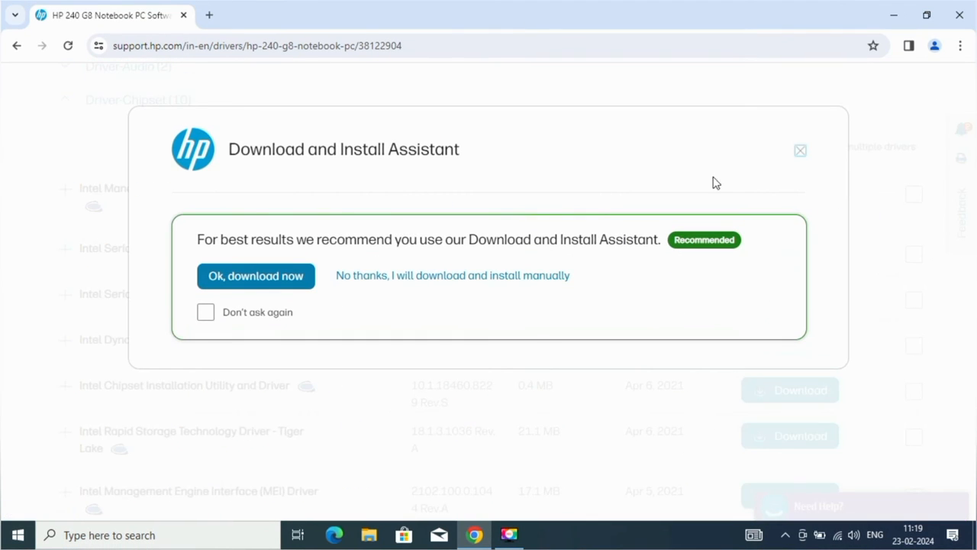
- Skip the Download Assistant and show sp118346.exe in the Downloads folder
{"action": "left_click", "coordinate": [255, 276]}
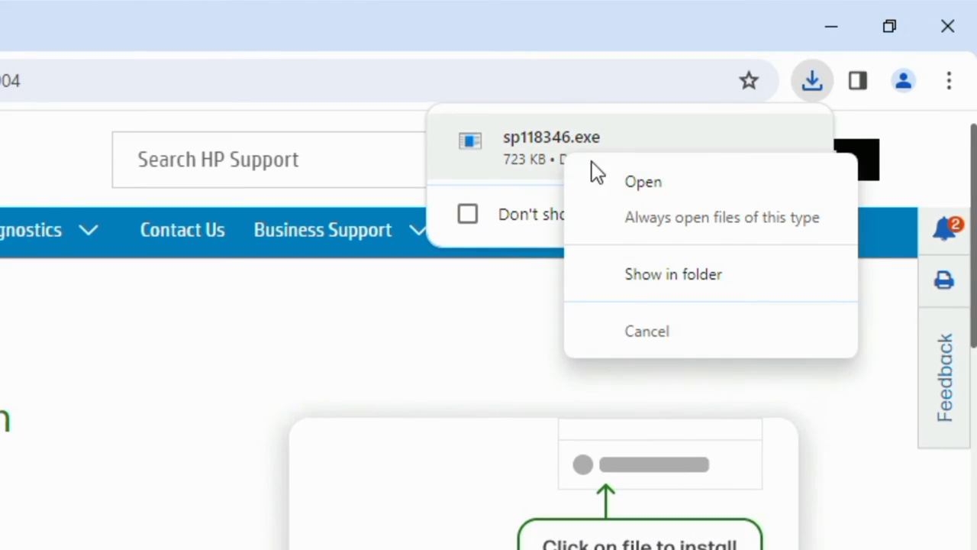
{"action": "left_click", "coordinate": [673, 273]}
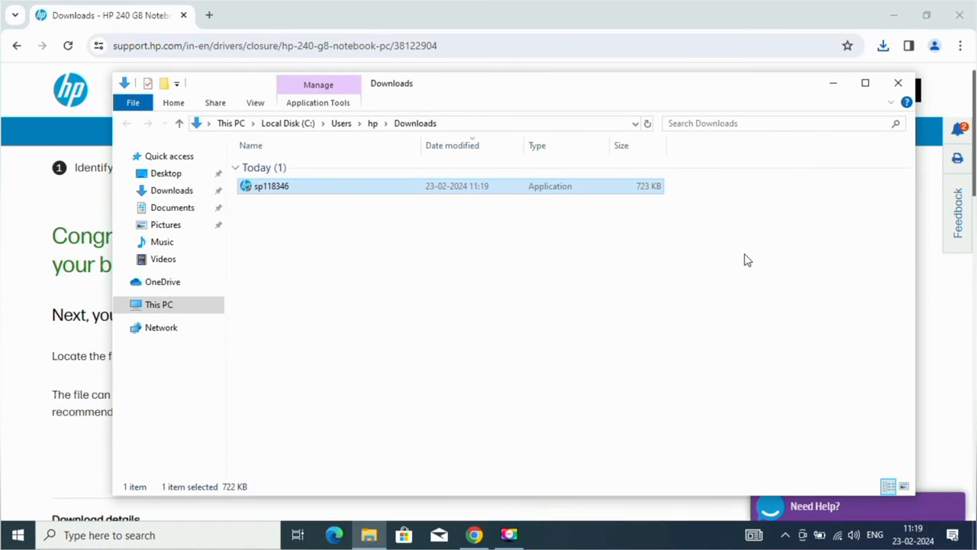
- Run sp118346, accept the license agreement, and let the SoftPaq install finish
{"action": "double_click", "coordinate": [271, 185]}
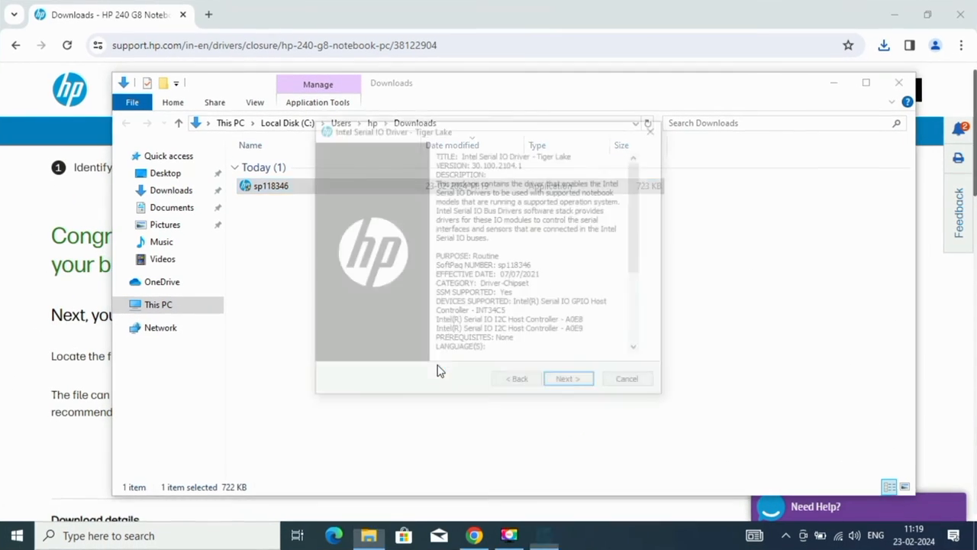
{"action": "left_click", "coordinate": [568, 378]}
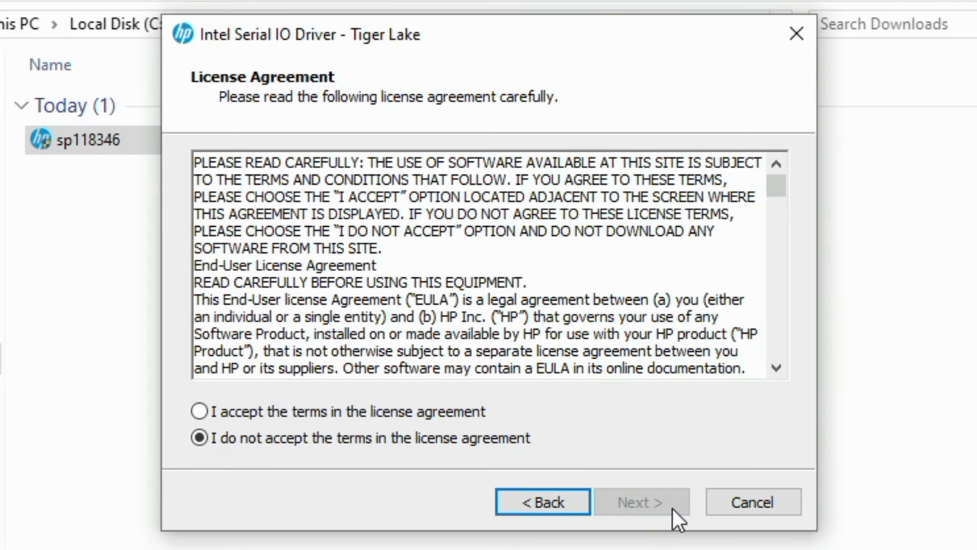
{"action": "left_click", "coordinate": [199, 410]}
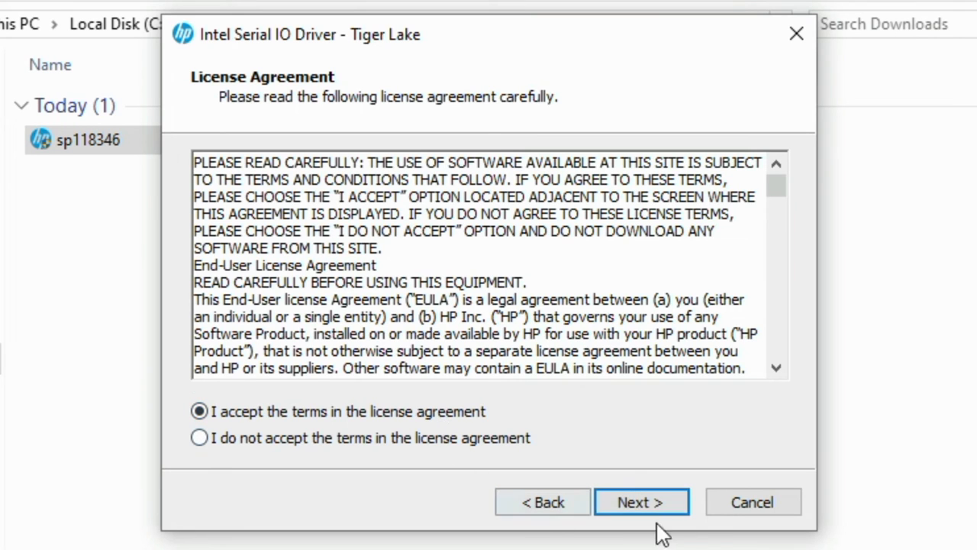
{"action": "left_click", "coordinate": [641, 501]}
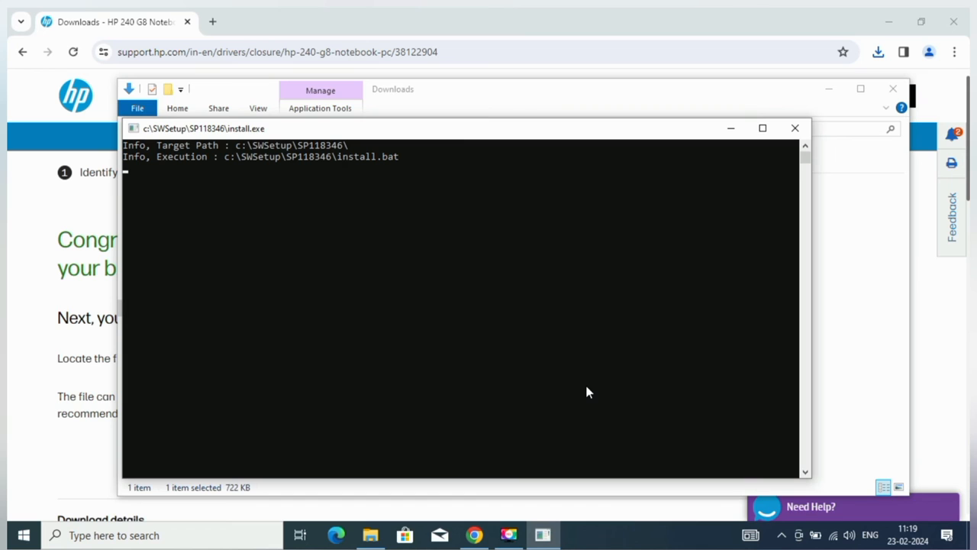
{"action": "left_click", "coordinate": [794, 127]}
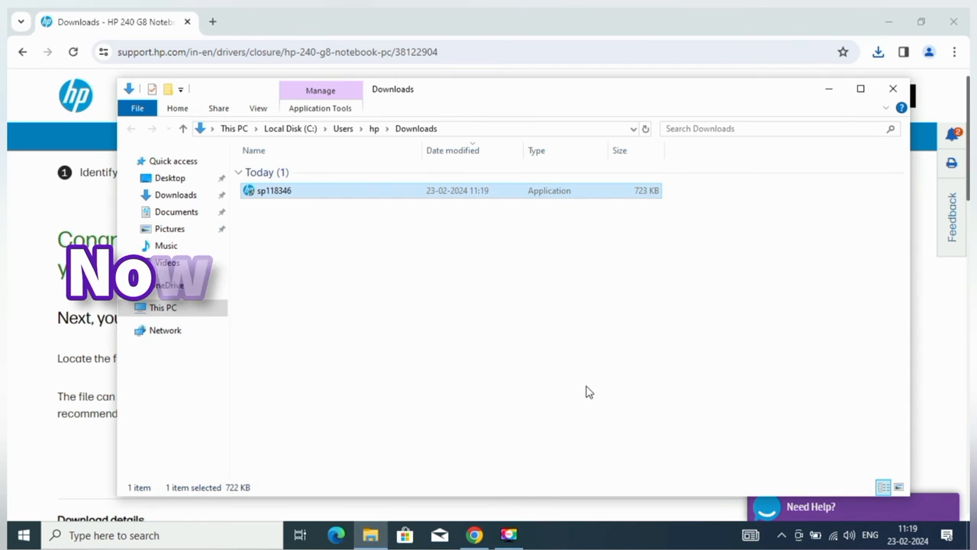